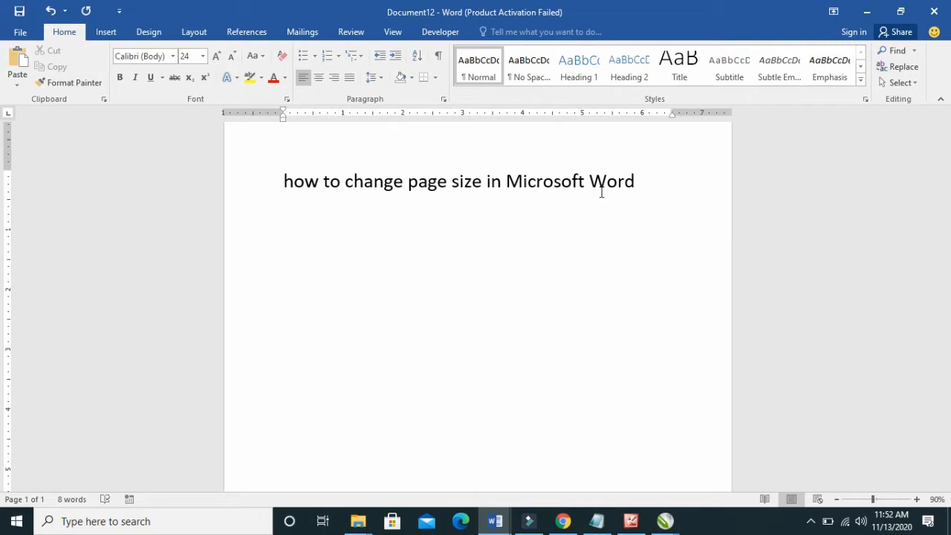
# Show the Layout ribbon and zoom out to 40% so the whole page is visible
pyautogui.click(602, 181)
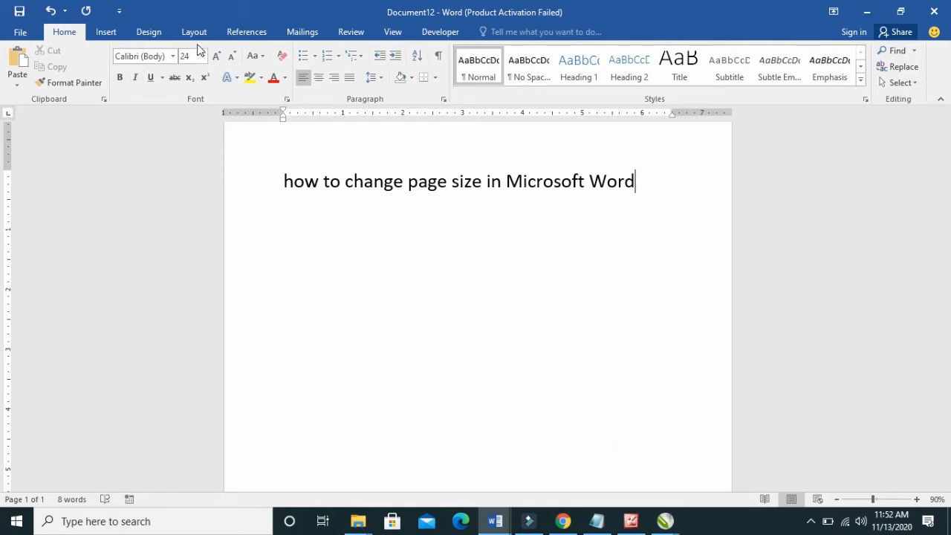
pyautogui.click(193, 31)
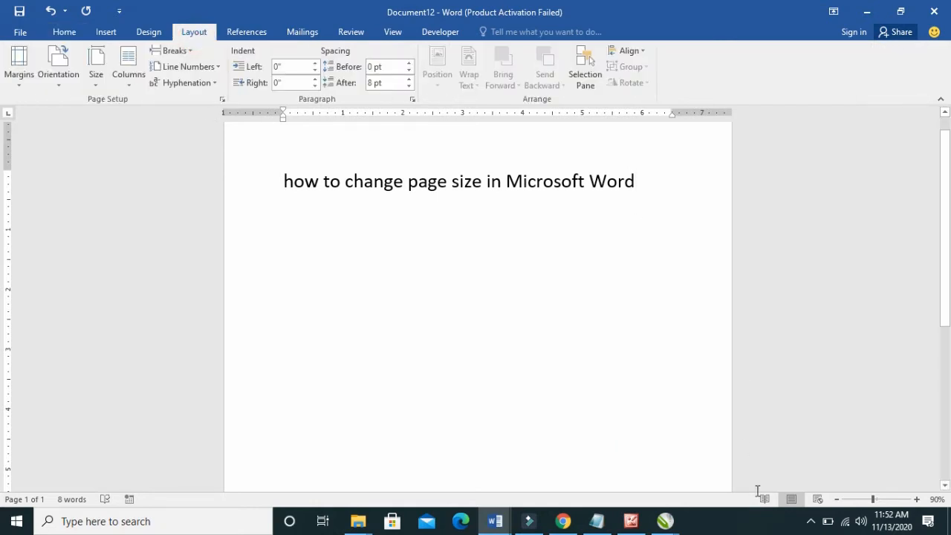
pyautogui.click(837, 500)
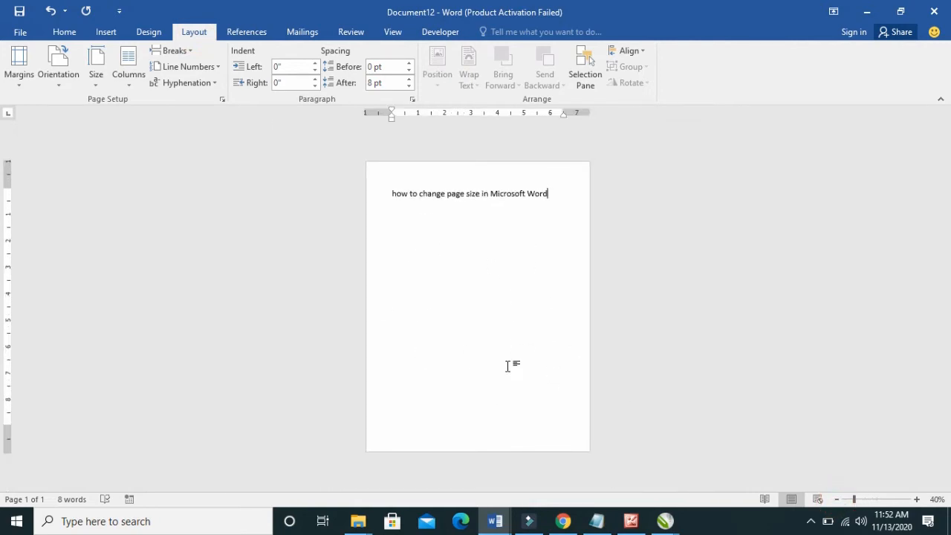
pyautogui.moveTo(428, 275)
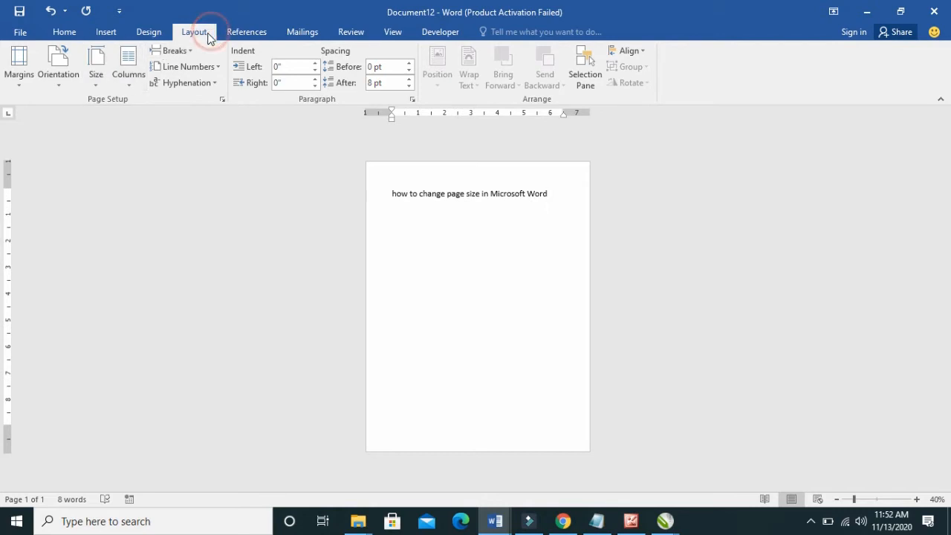
# Display the Size list of preset paper sizes to choose A5
pyautogui.click(94, 65)
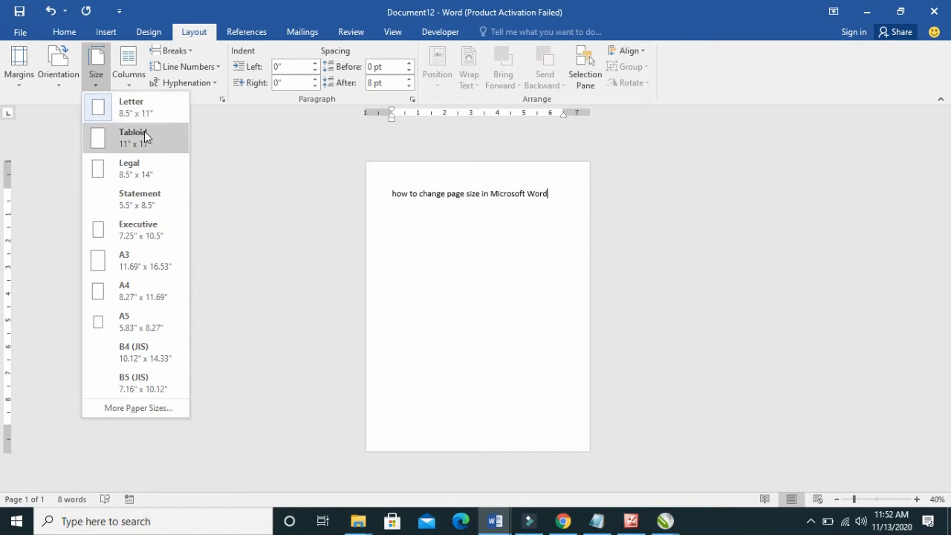
pyautogui.moveTo(149, 211)
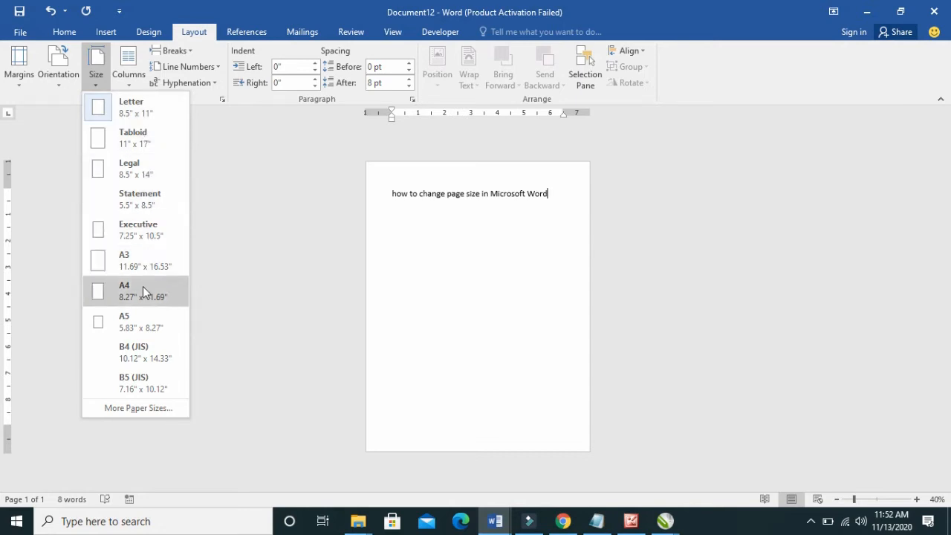
pyautogui.moveTo(143, 235)
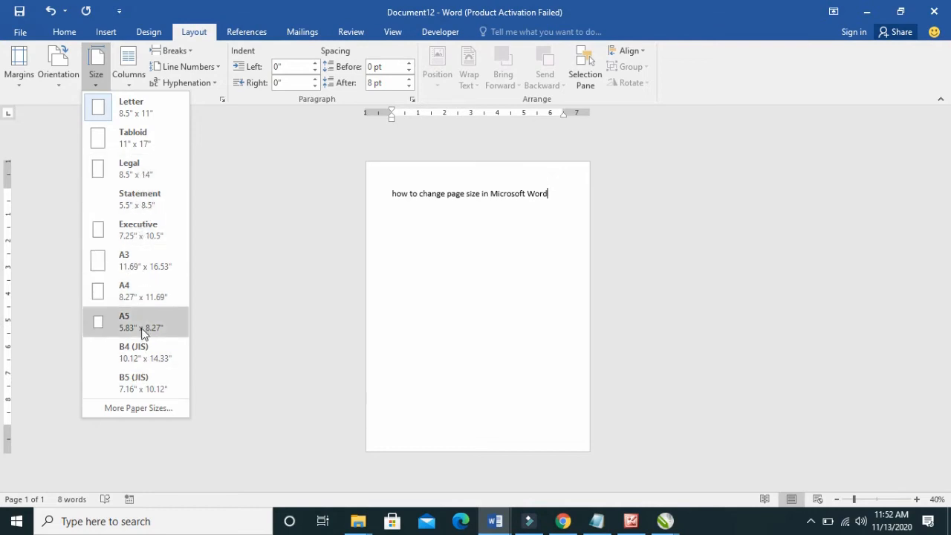
pyautogui.moveTo(137, 266)
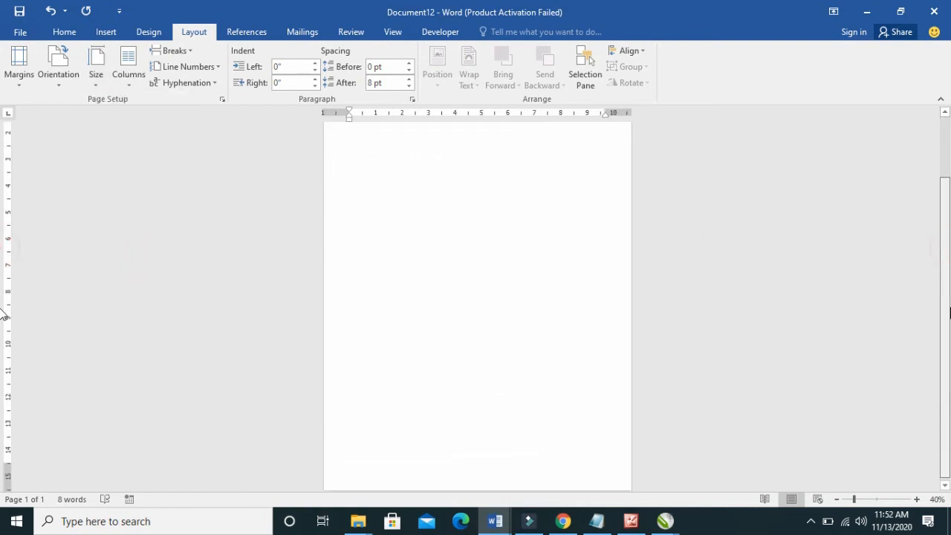
pyautogui.write('how to change page size in Microsoft Word')
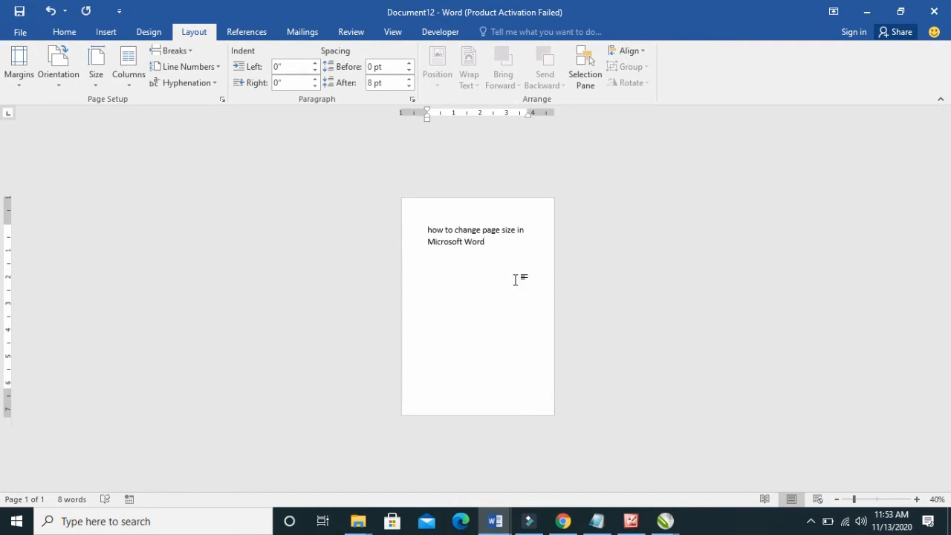
pyautogui.moveTo(515, 354)
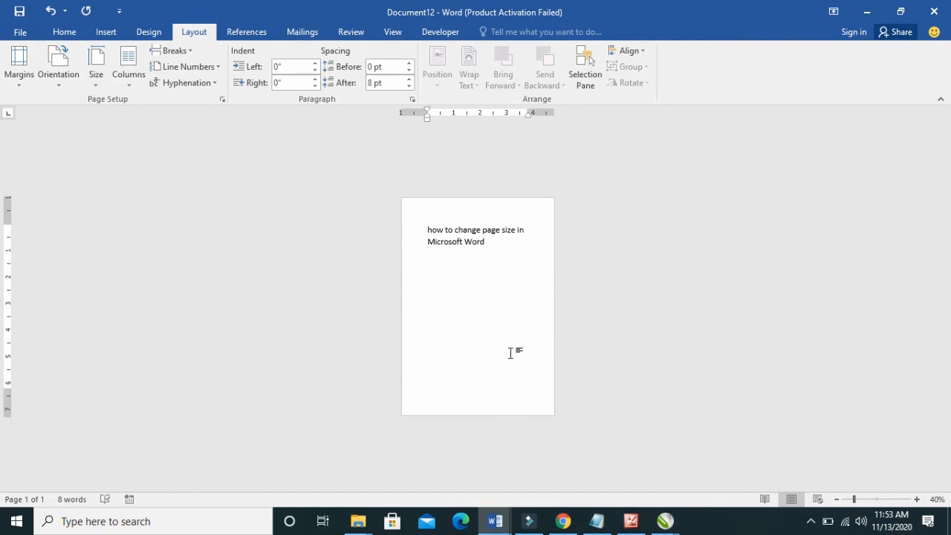